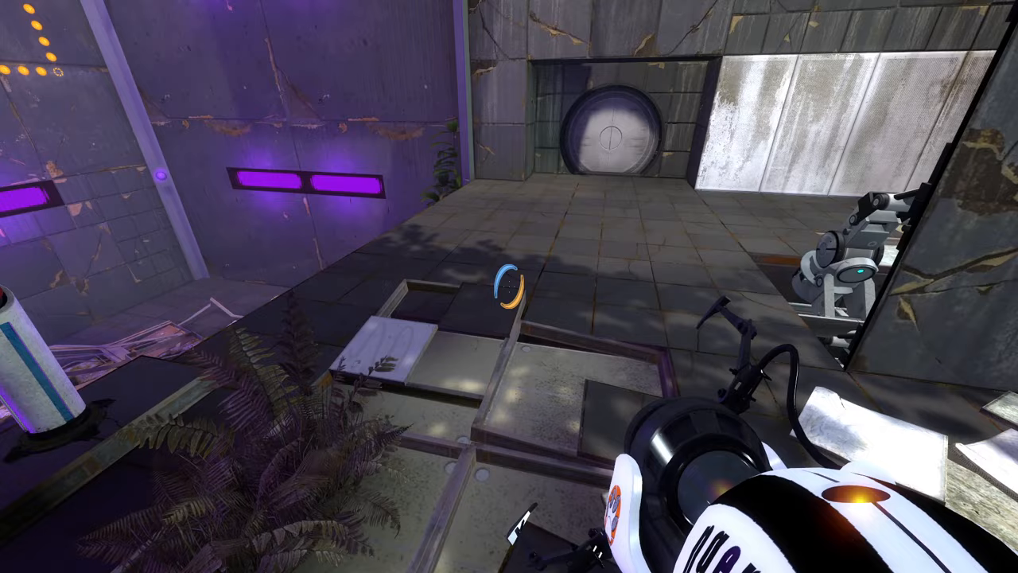
{"action": "mouse_move", "coordinate": [509, 287]}
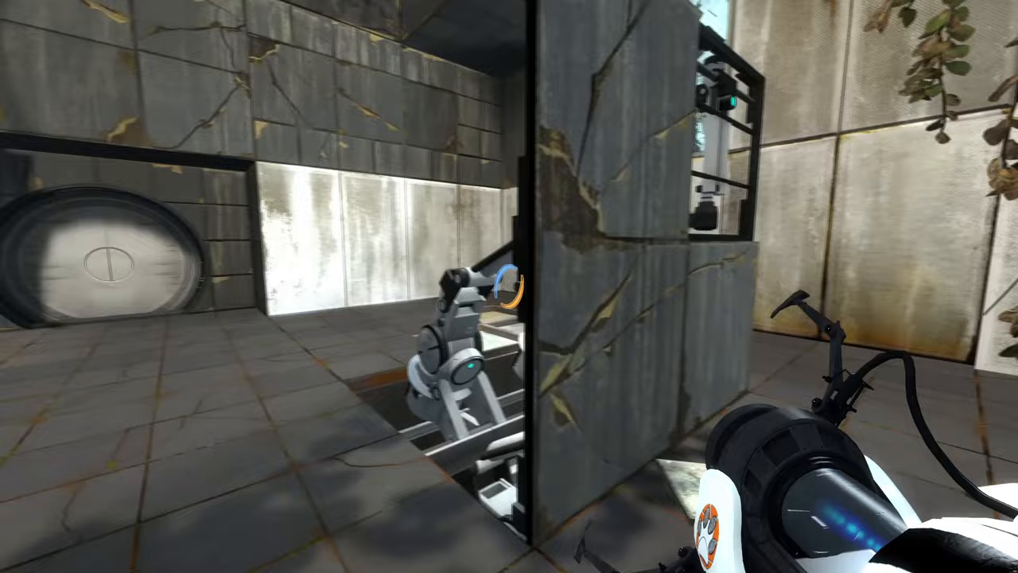
{"action": "mouse_move", "coordinate": [509, 287]}
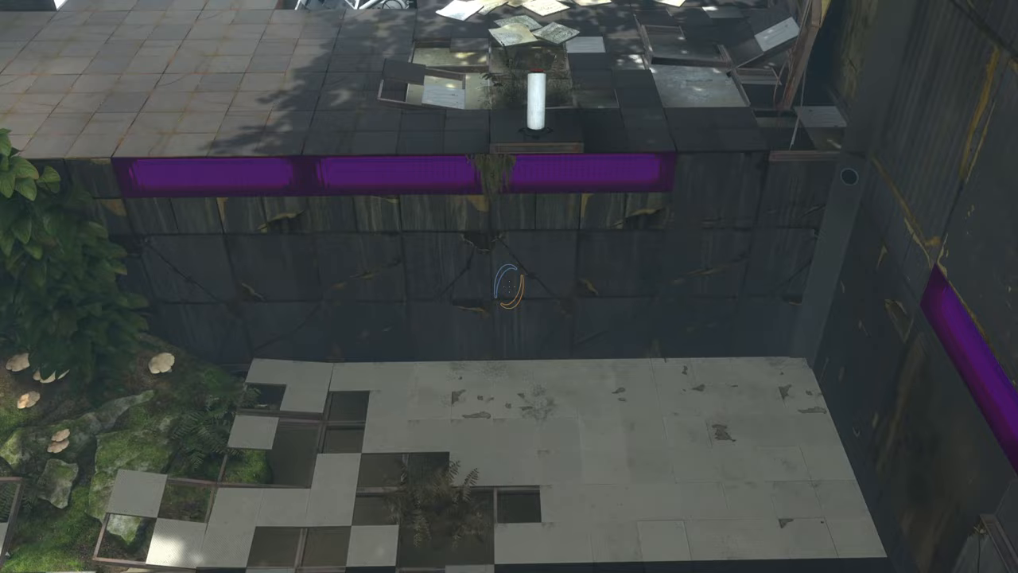
{"action": "mouse_move", "coordinate": [509, 286]}
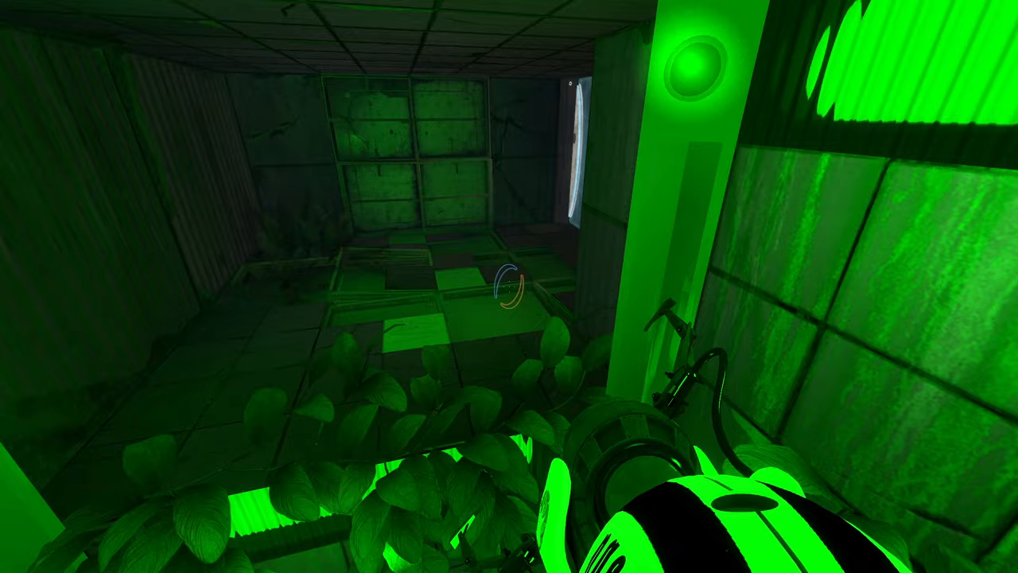
{"action": "mouse_move", "coordinate": [509, 287]}
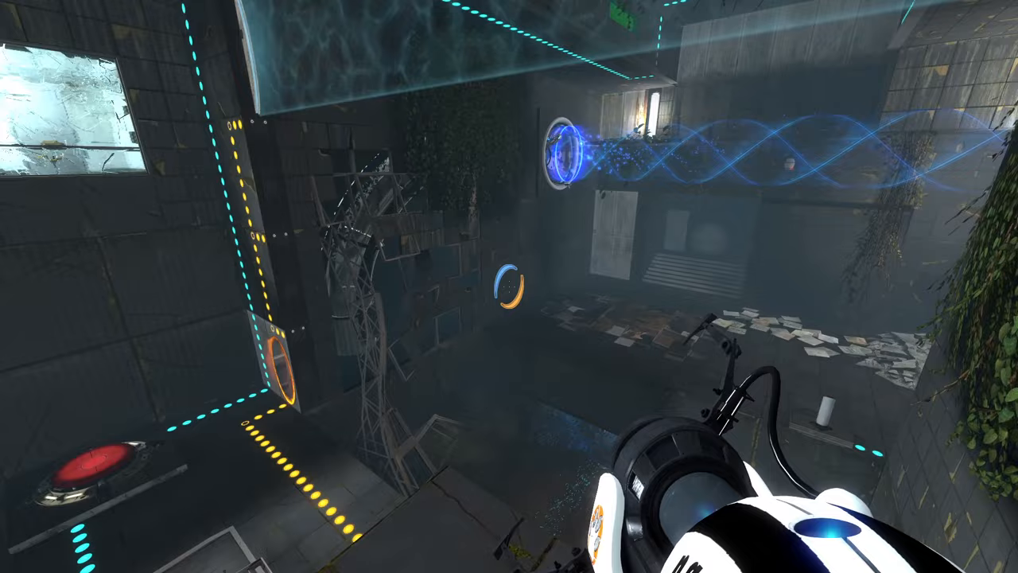
{"action": "mouse_move", "coordinate": [509, 287]}
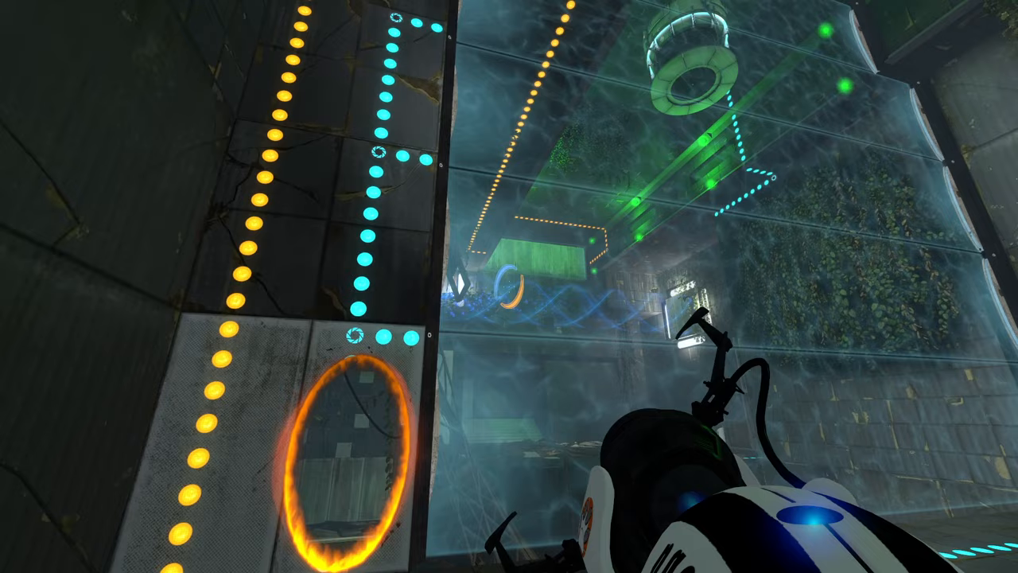
{"action": "mouse_move", "coordinate": [509, 287]}
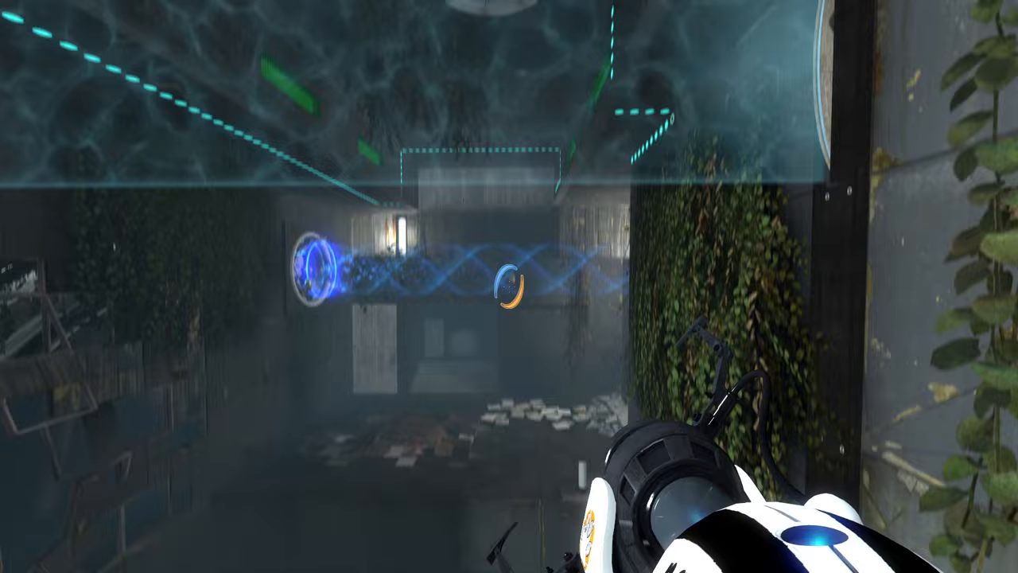
{"action": "mouse_move", "coordinate": [509, 286]}
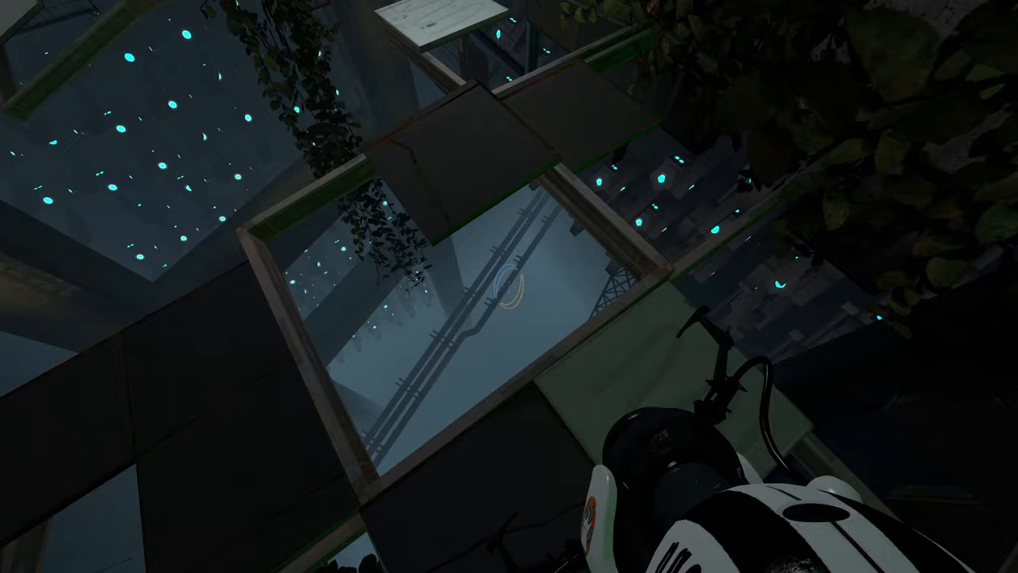
{"action": "mouse_move", "coordinate": [509, 286]}
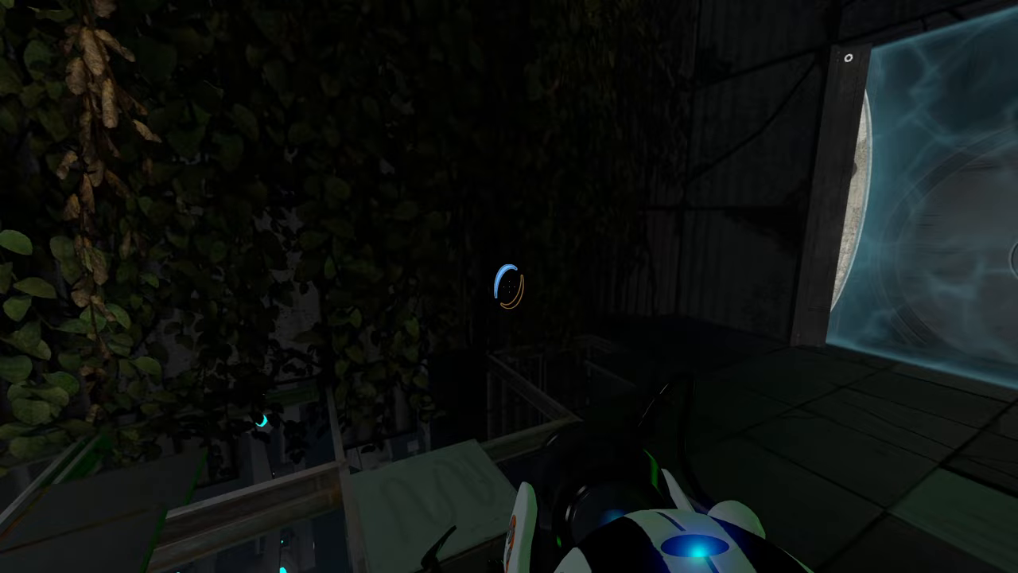
{"action": "mouse_move", "coordinate": [509, 286]}
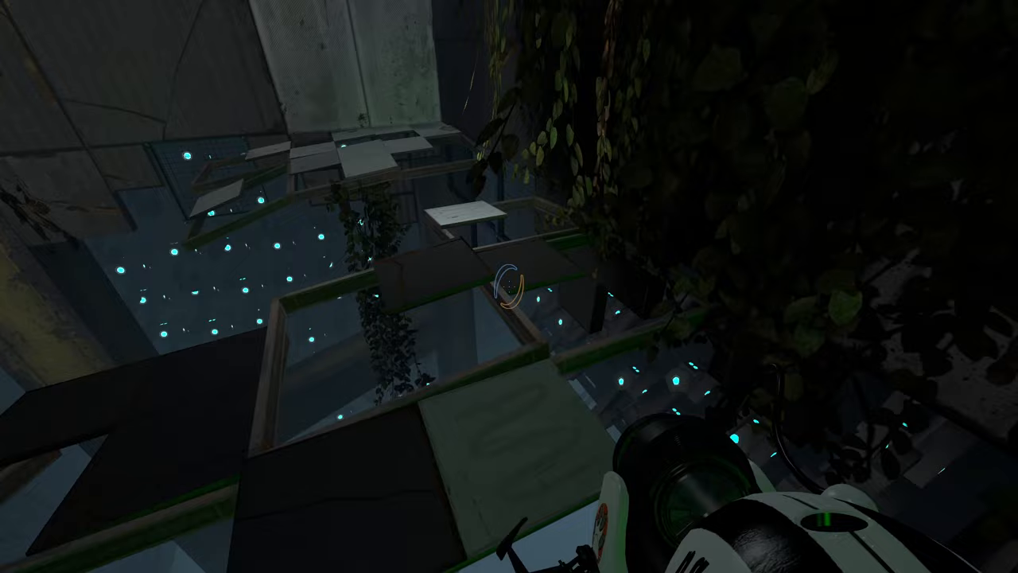
{"action": "mouse_move", "coordinate": [509, 286]}
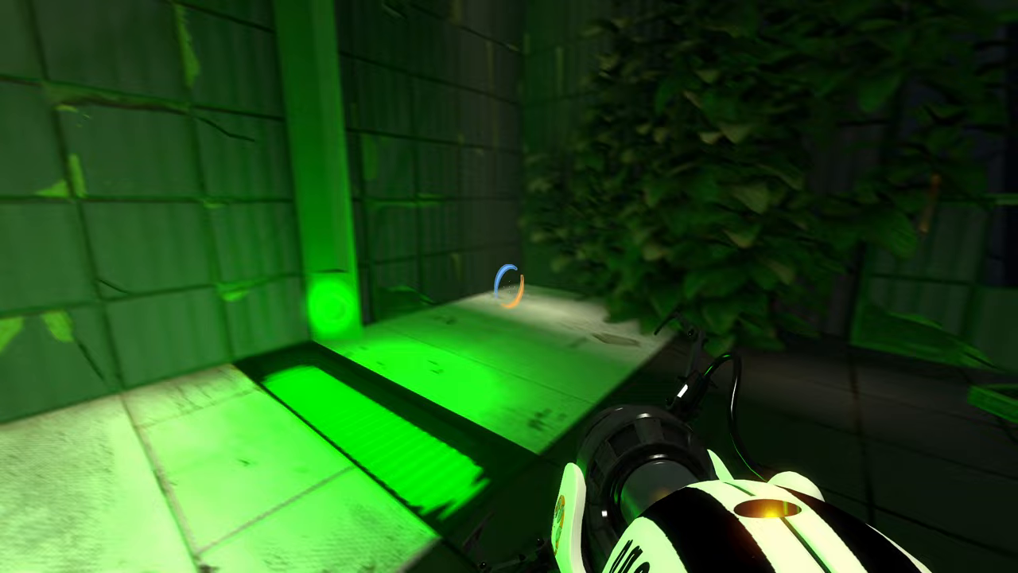
- Fire a portal at the floor ahead in the green-lit corridor, reaching the red-button passage
{"action": "left_click", "coordinate": [509, 287]}
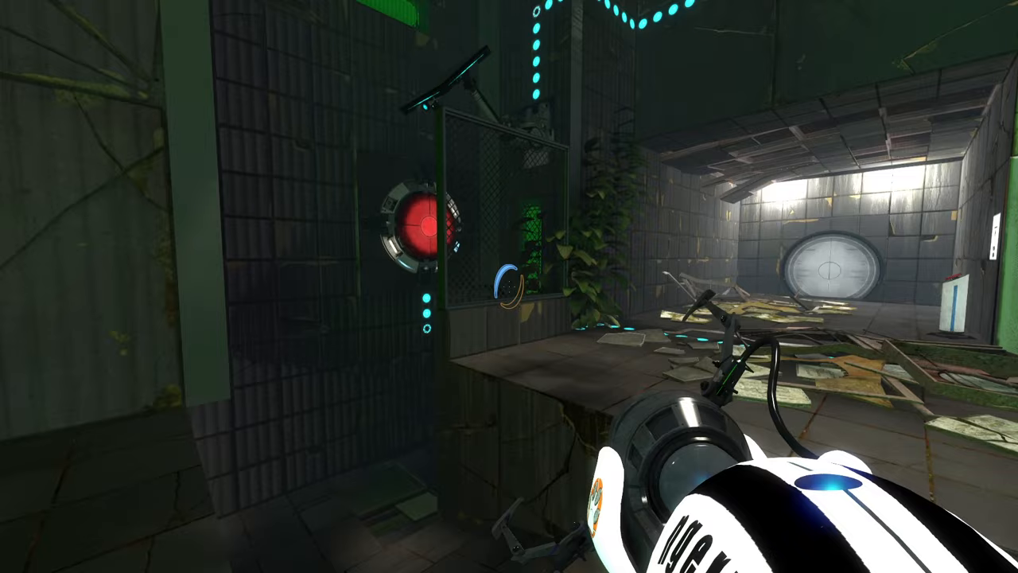
{"action": "mouse_move", "coordinate": [509, 286]}
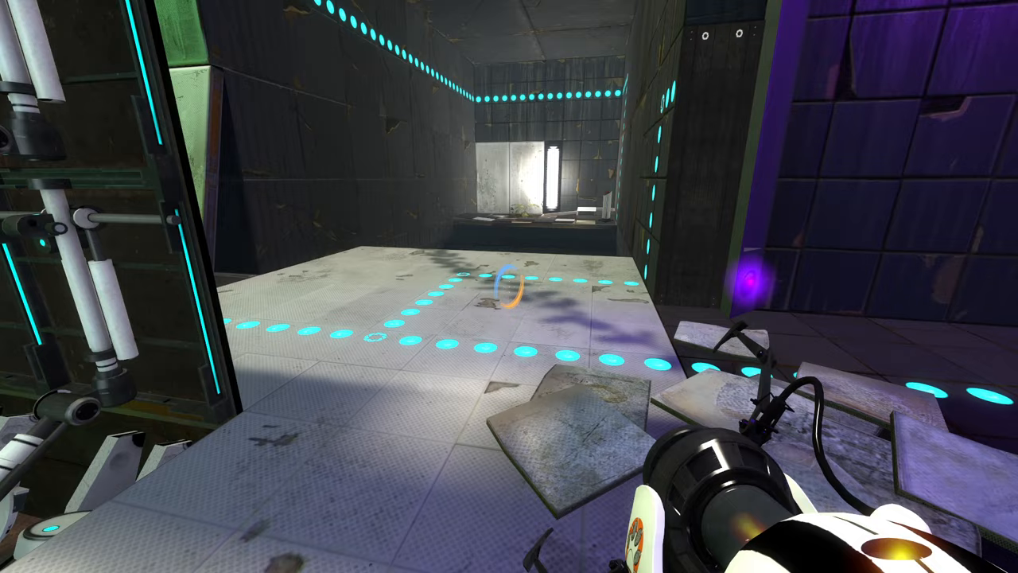
{"action": "mouse_move", "coordinate": [509, 286]}
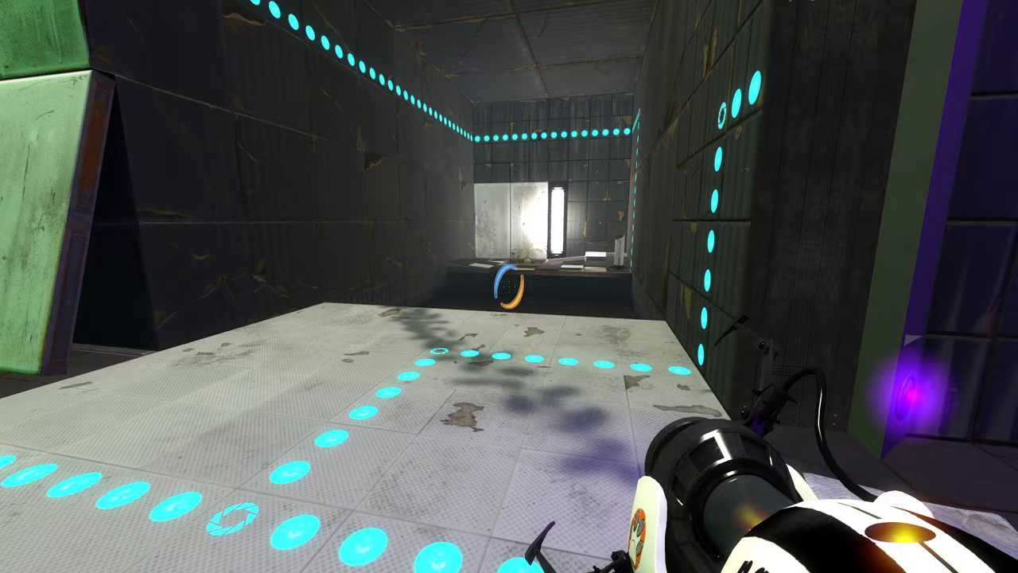